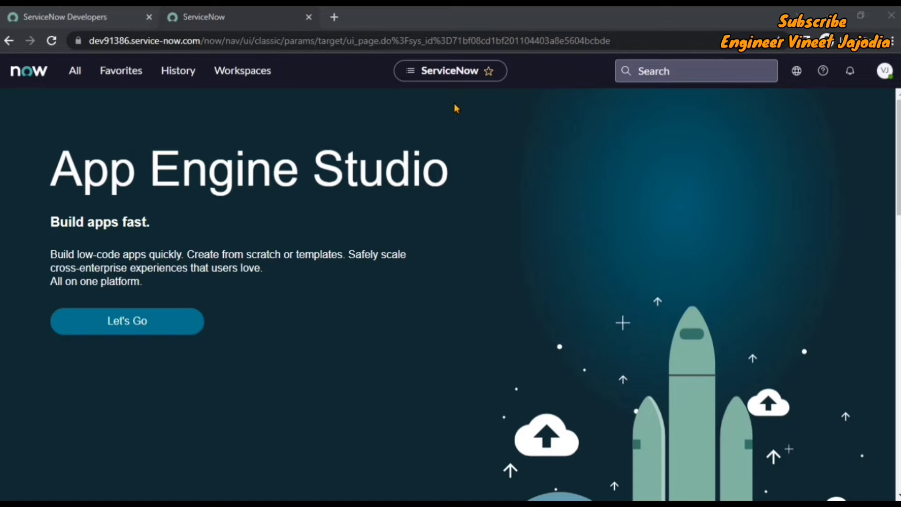
mouse_move(470, 113)
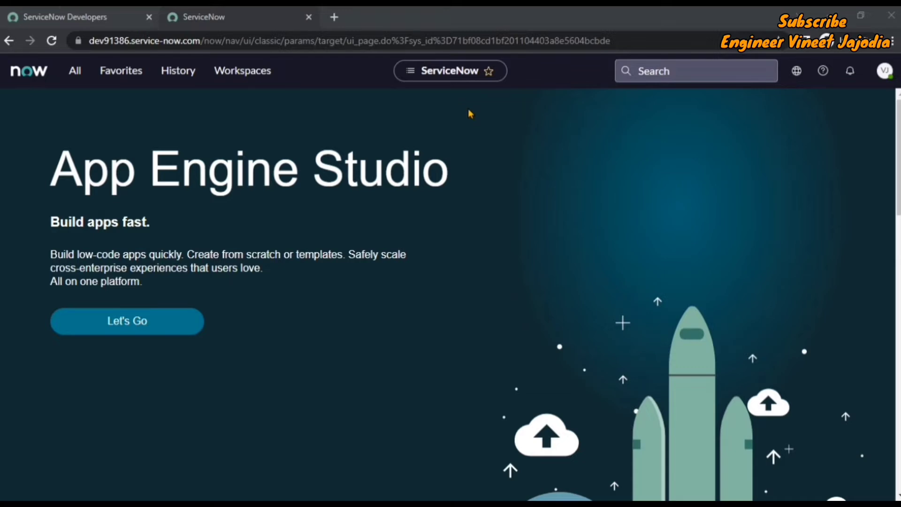
mouse_move(480, 102)
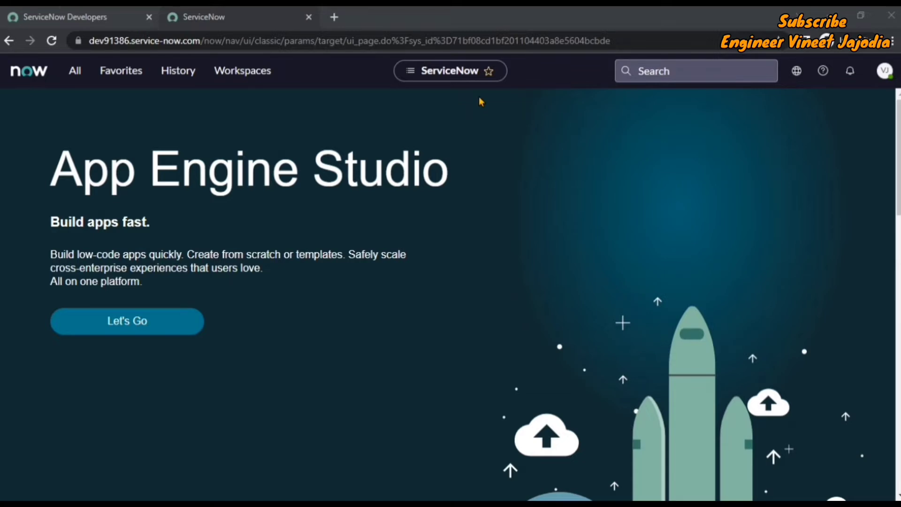
mouse_move(489, 71)
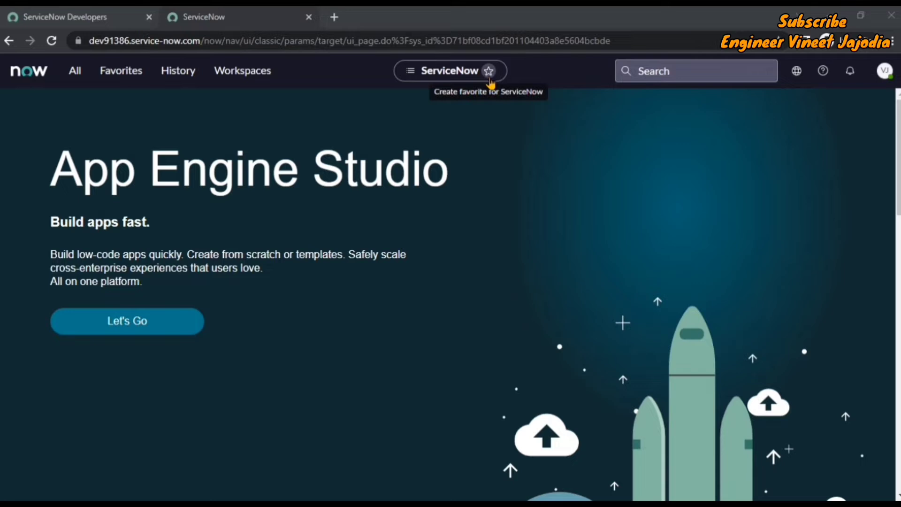
mouse_move(491, 138)
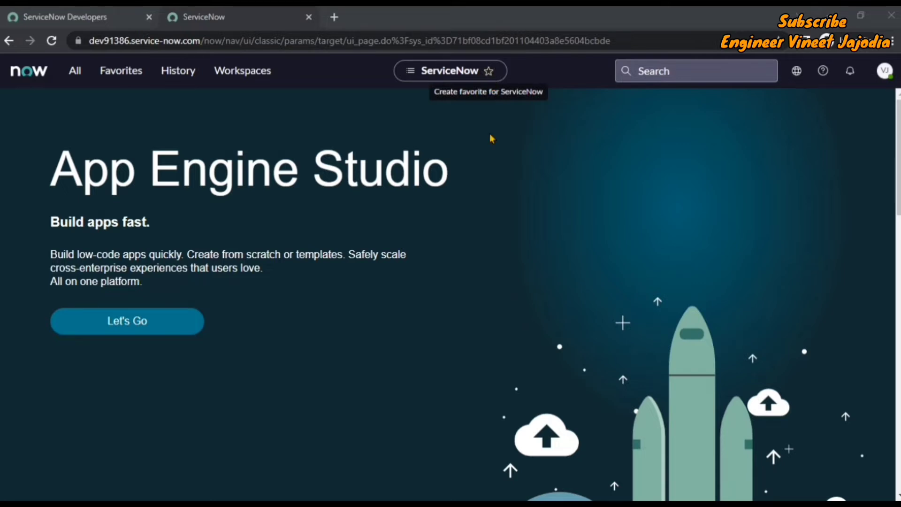
mouse_move(416, 365)
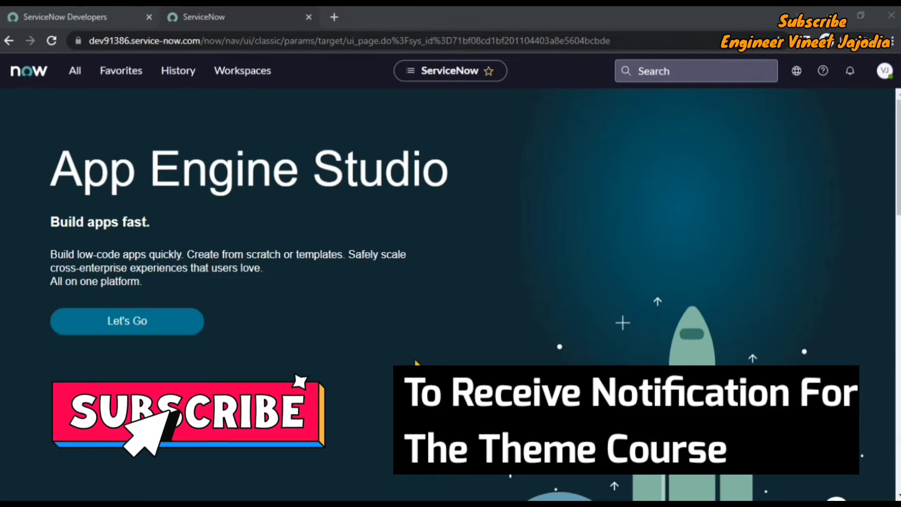
mouse_move(359, 286)
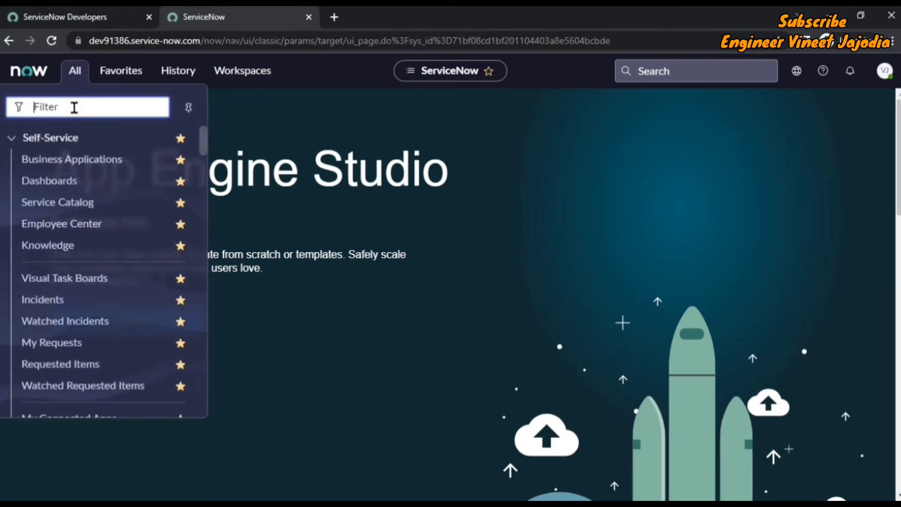
- Open the UX Styles list by entering sys_ux_style.list in the navigator filter
type("sys_style")
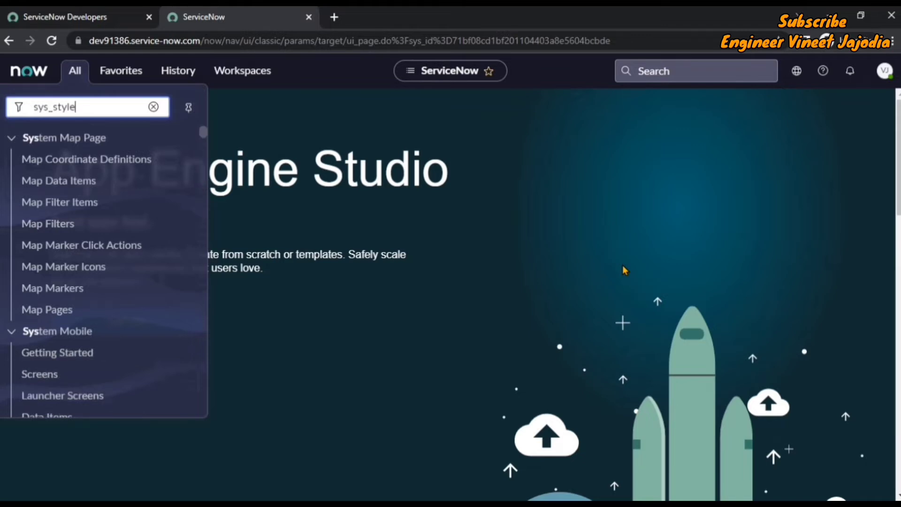
type("sys_ux")
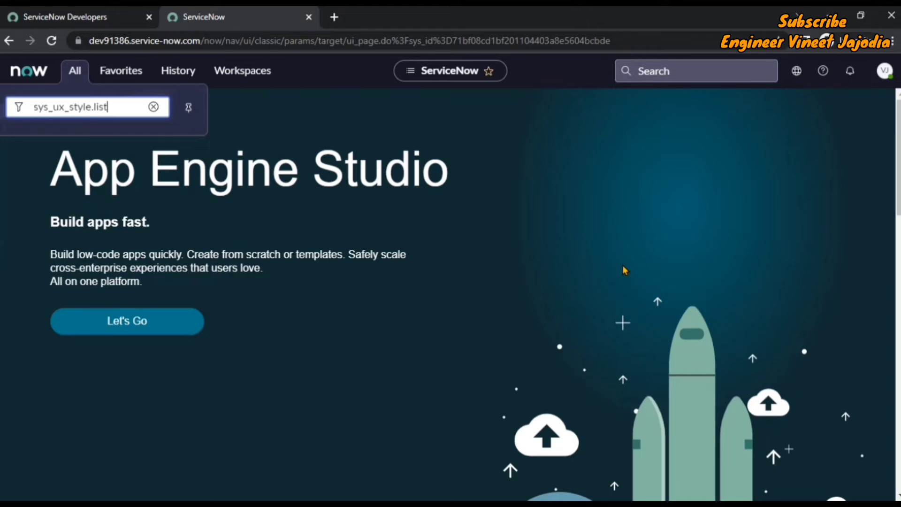
key("Enter")
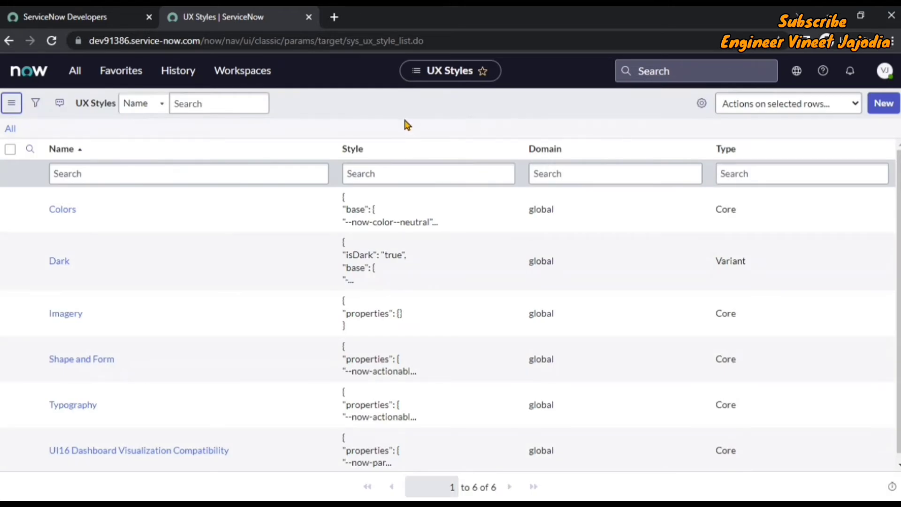
mouse_move(437, 93)
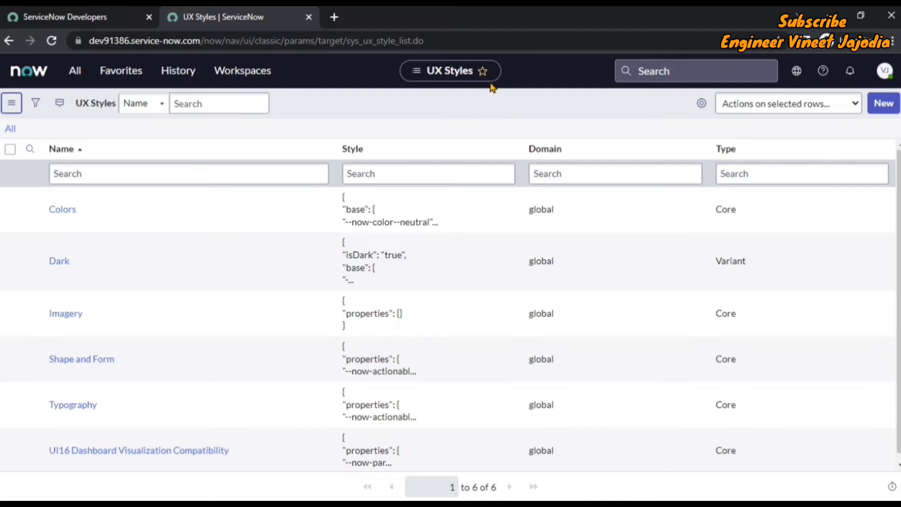
mouse_move(483, 71)
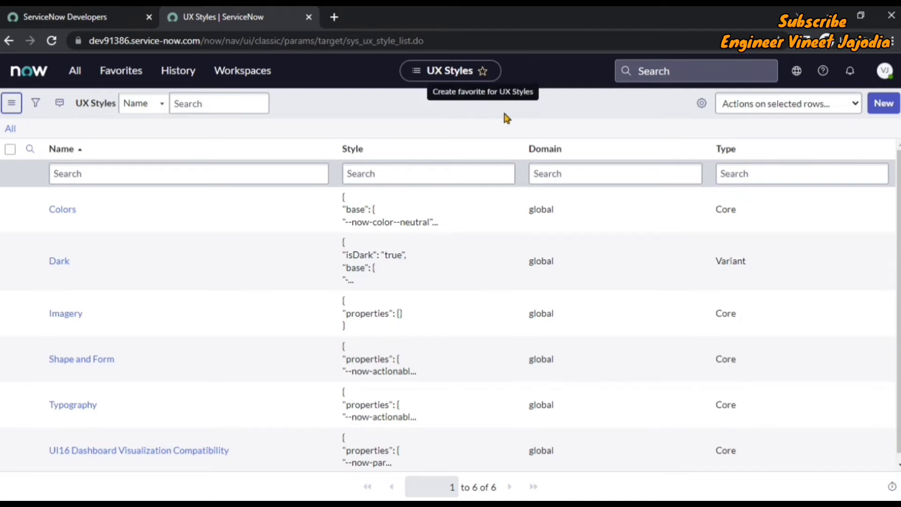
mouse_move(335, 99)
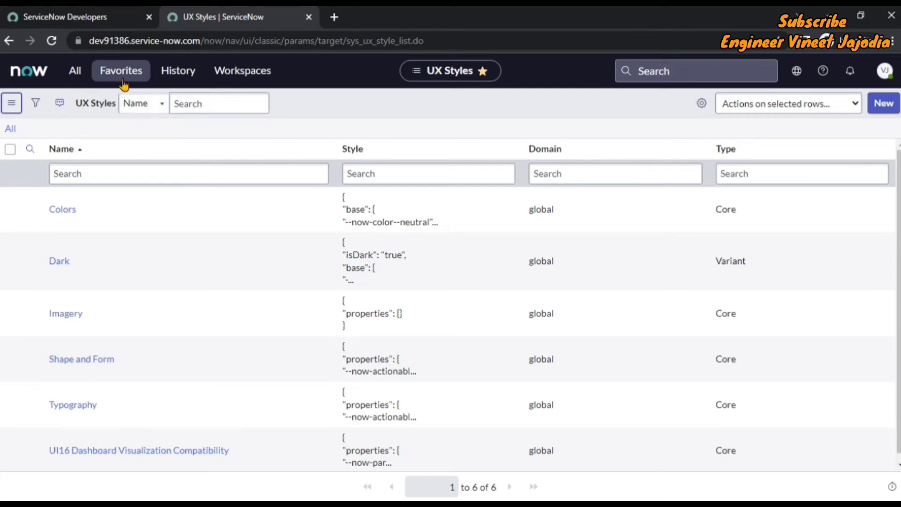
mouse_move(464, 93)
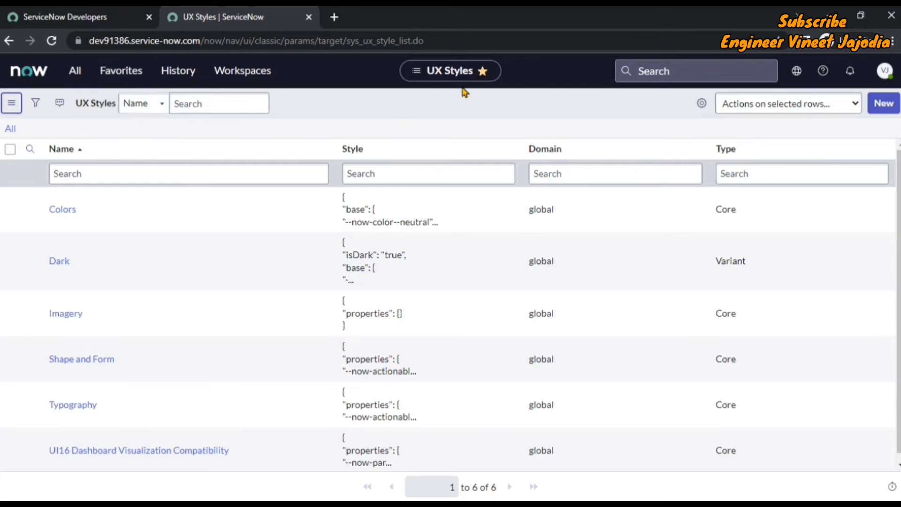
mouse_move(120, 71)
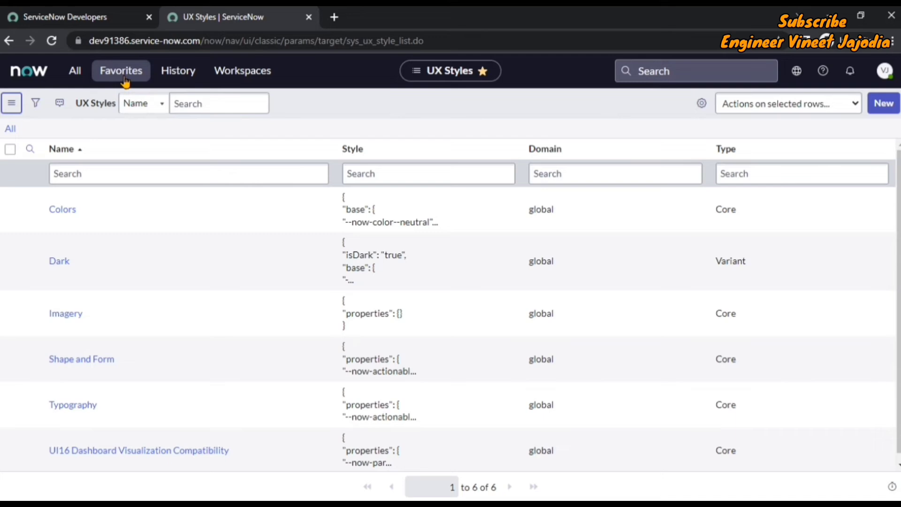
- Show the saved favorites to confirm UX Styles now appears among them
left_click(120, 70)
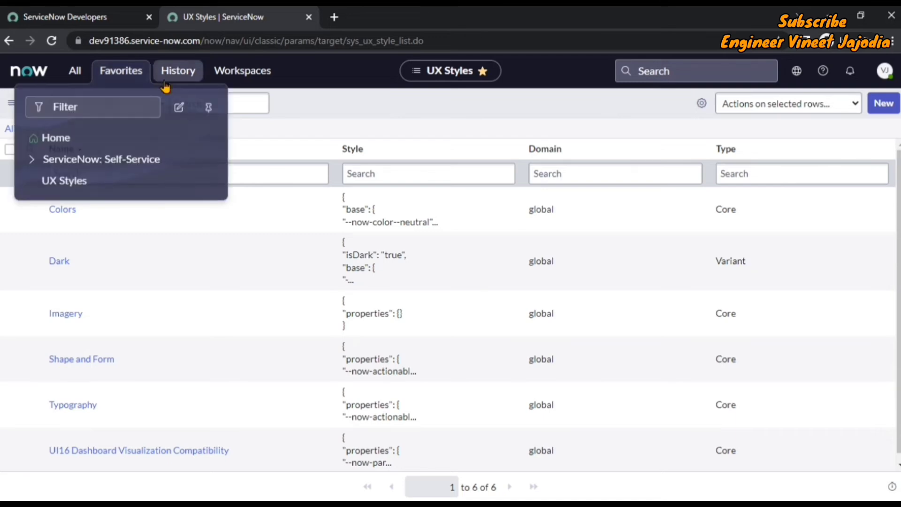